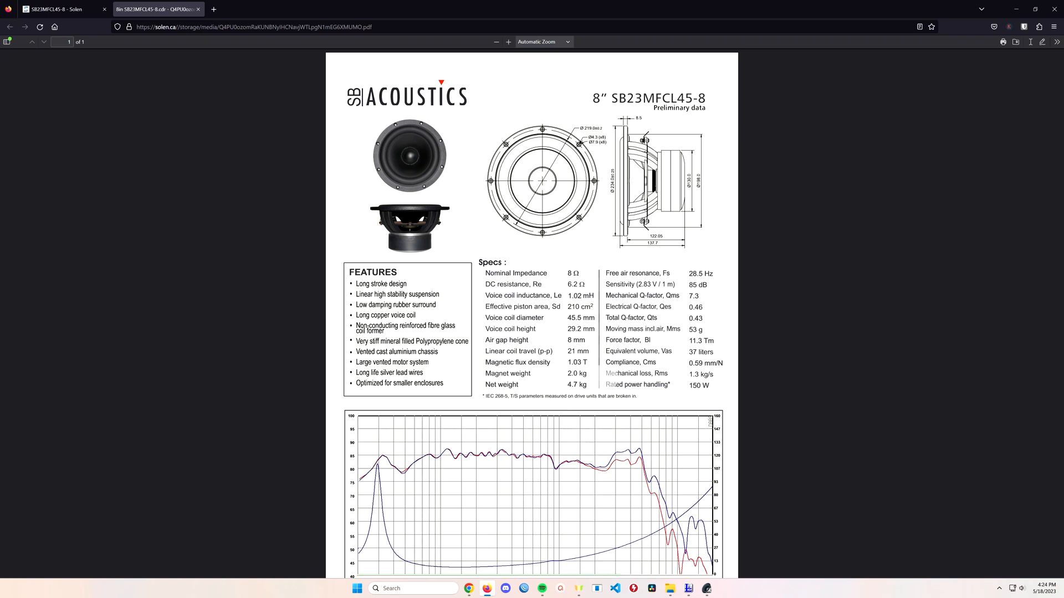
mouse_move(556, 338)
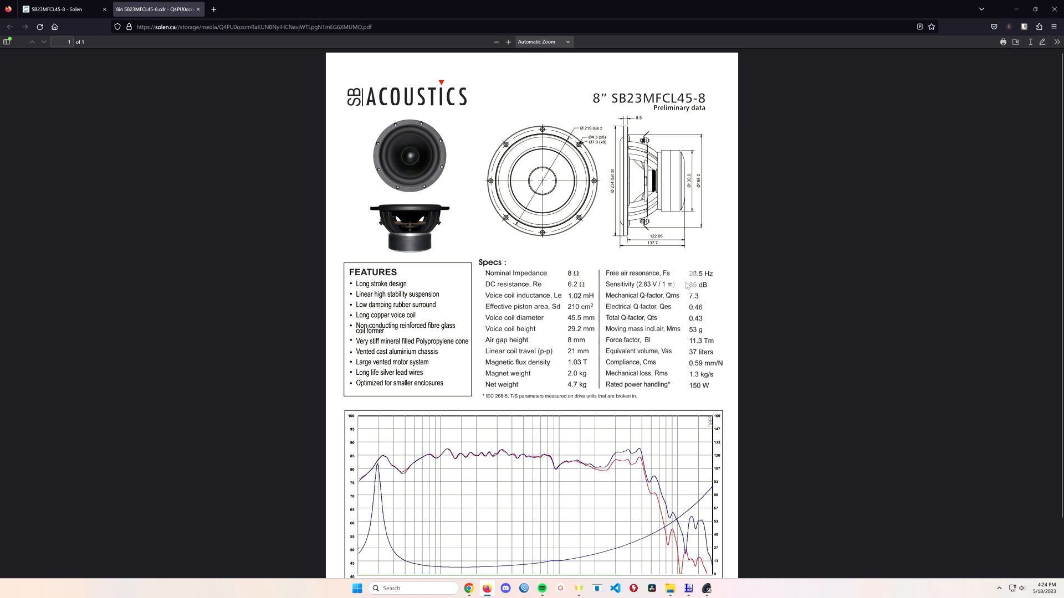
mouse_move(683, 365)
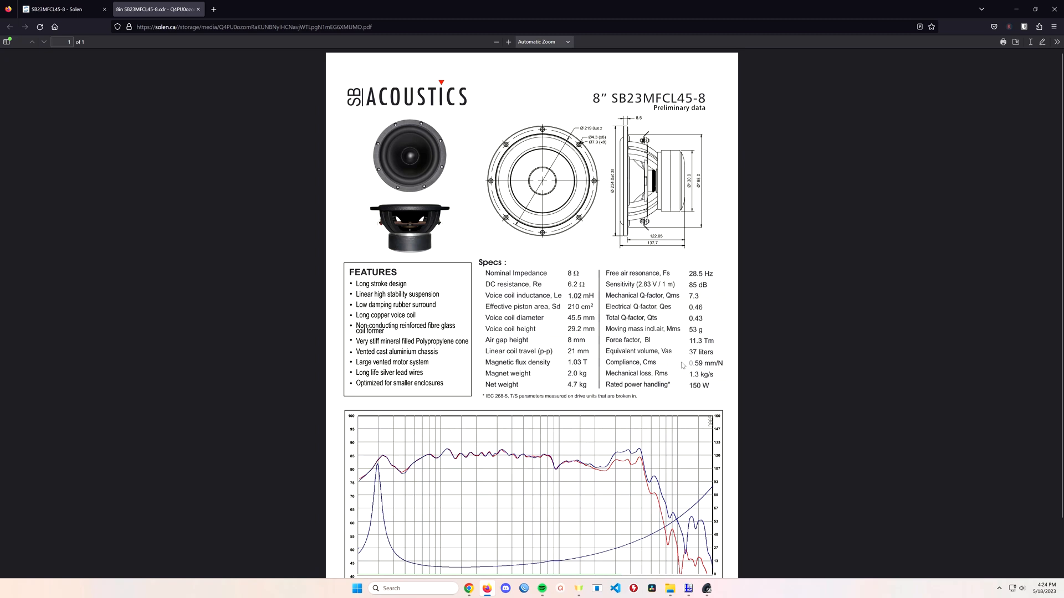
Step: Scroll the SB23MFCL45-8 datasheet specs and response curve, then switch to the XSim simulation
scroll(down, 3)
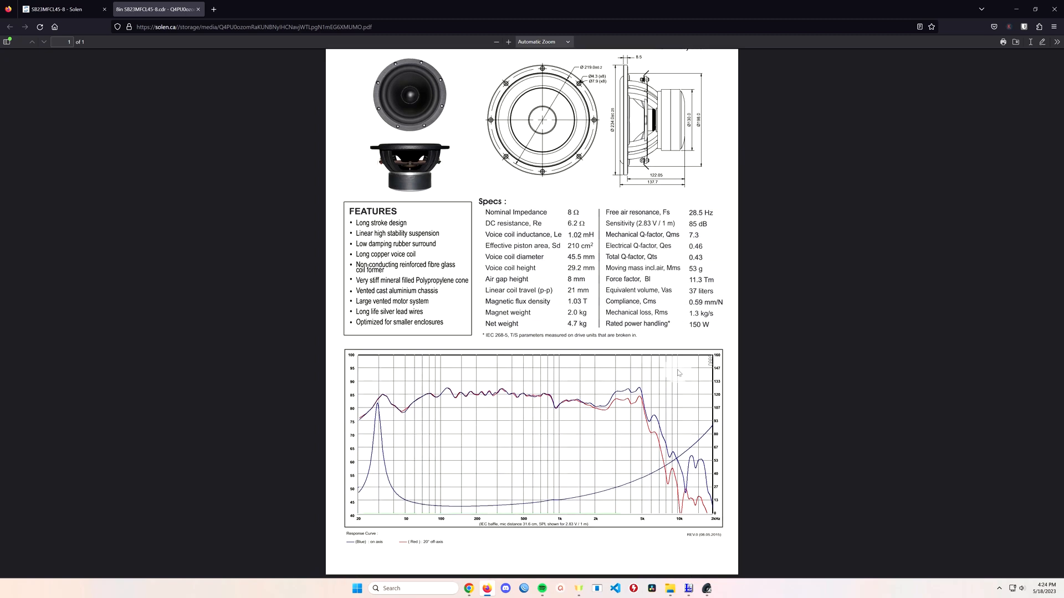
mouse_move(508, 408)
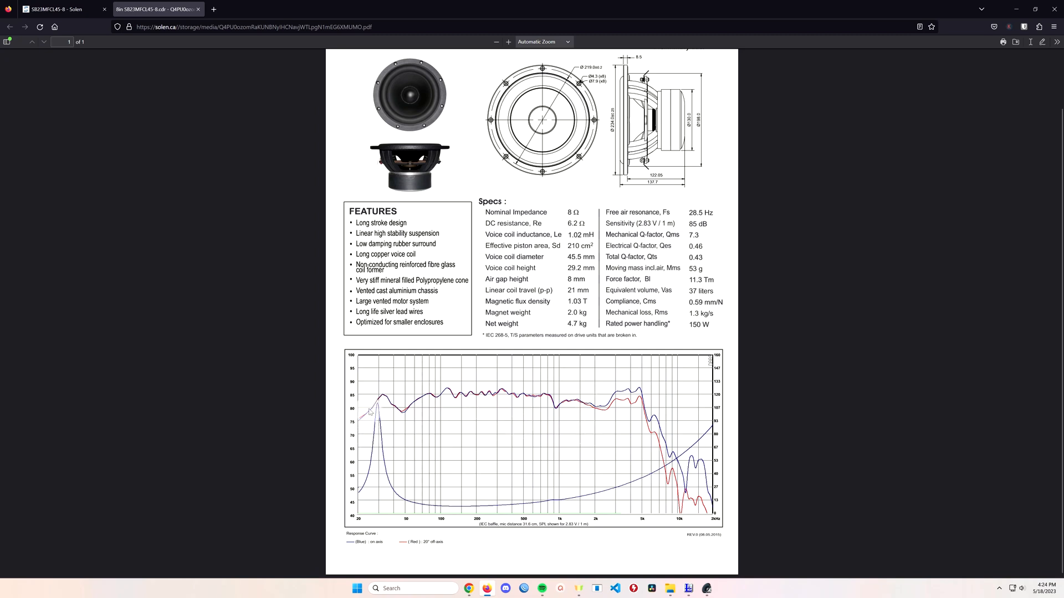
mouse_move(490, 414)
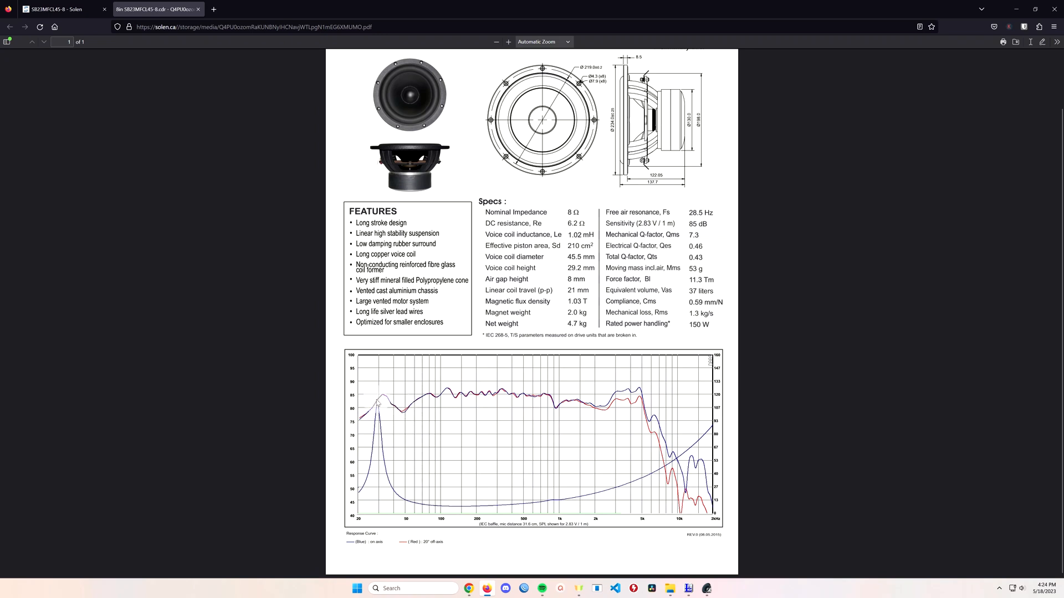
mouse_move(357, 428)
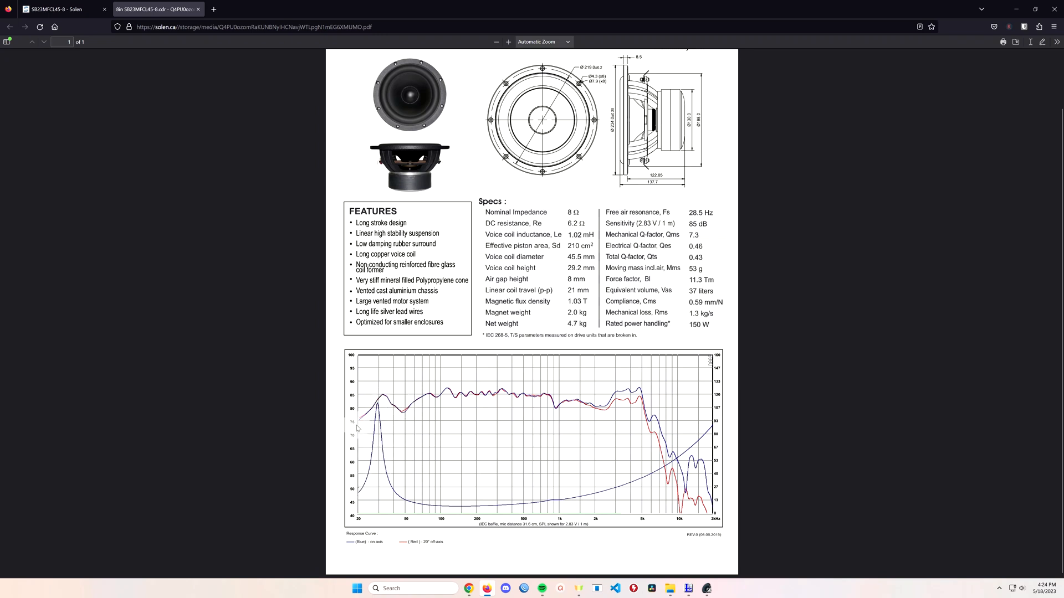
scroll(up, 3)
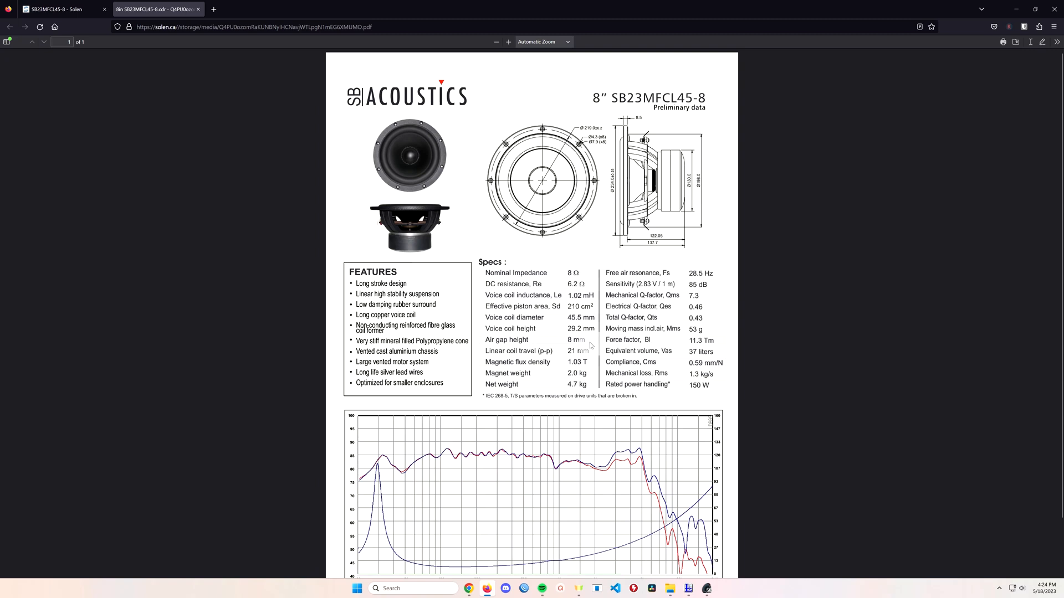
scroll(down, 3)
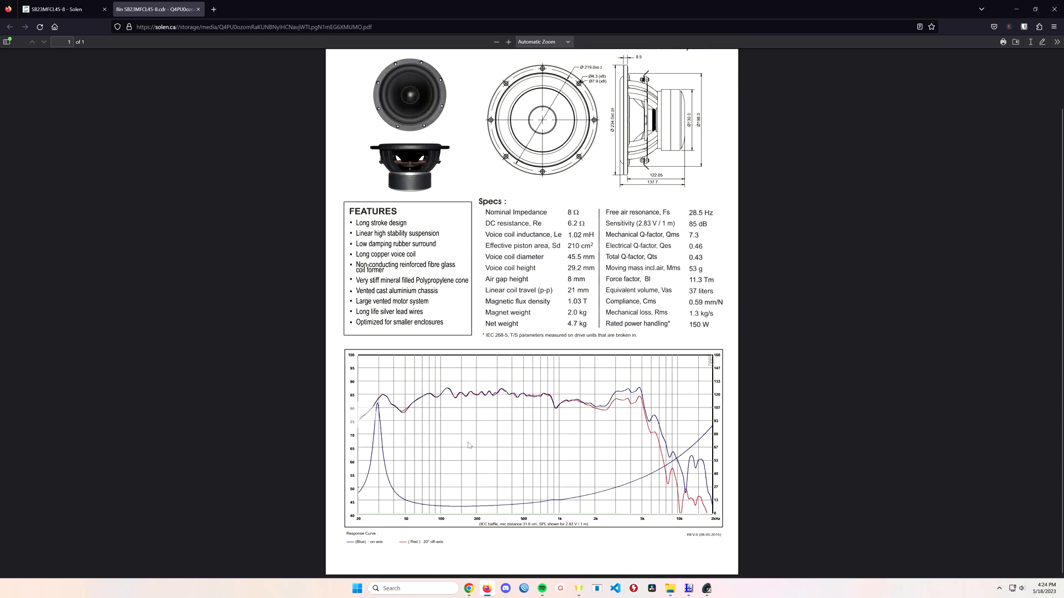
mouse_move(532, 371)
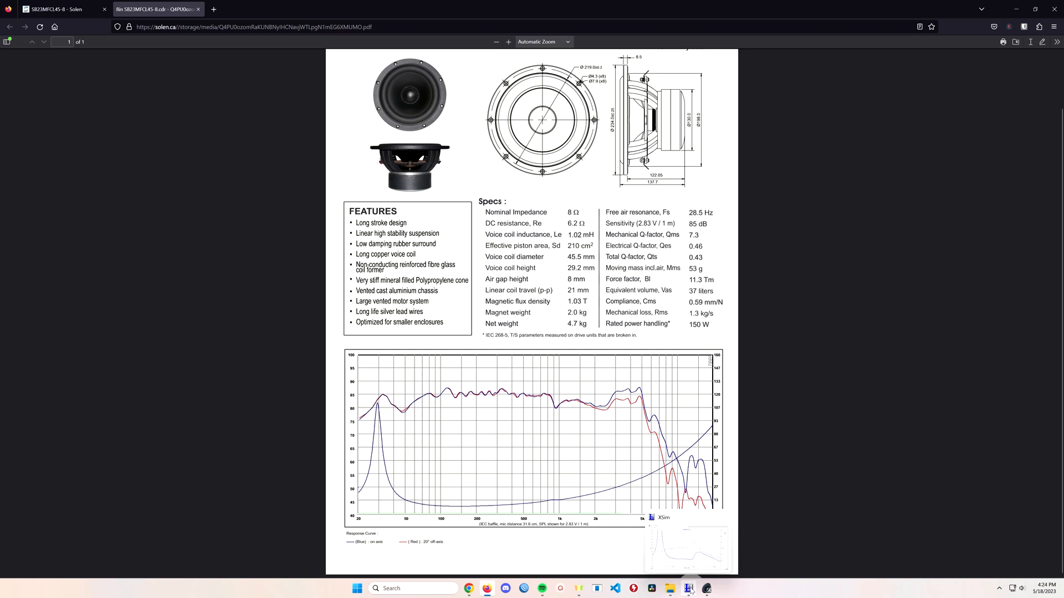
click(687, 588)
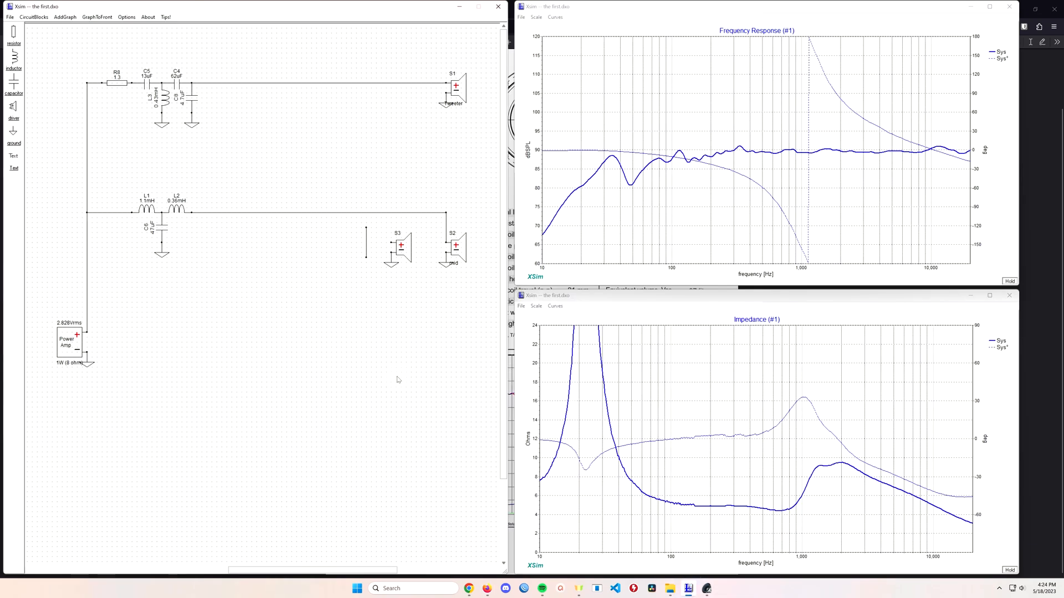
mouse_move(264, 132)
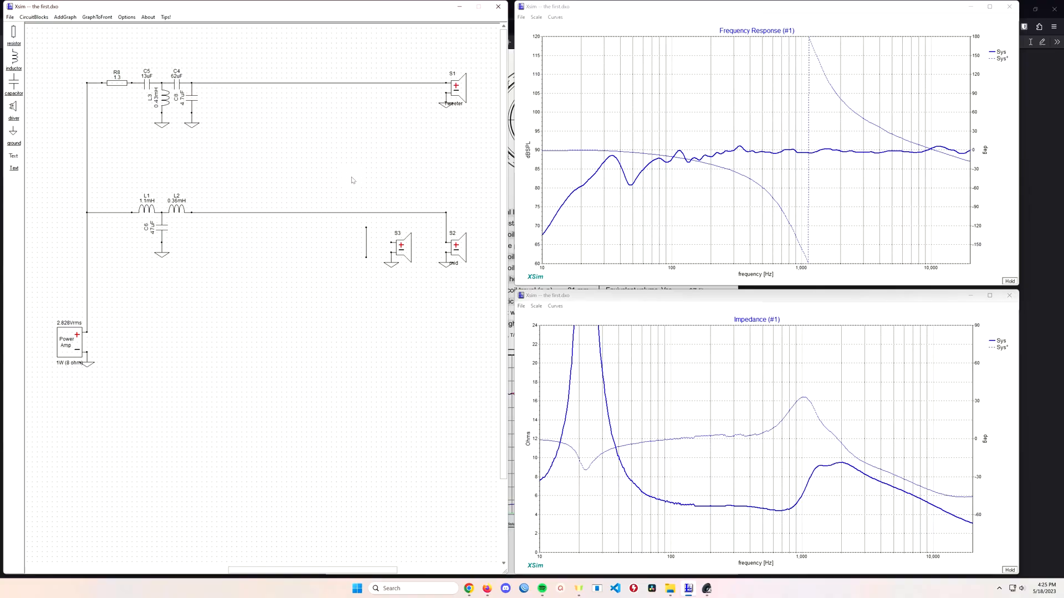
mouse_move(498, 266)
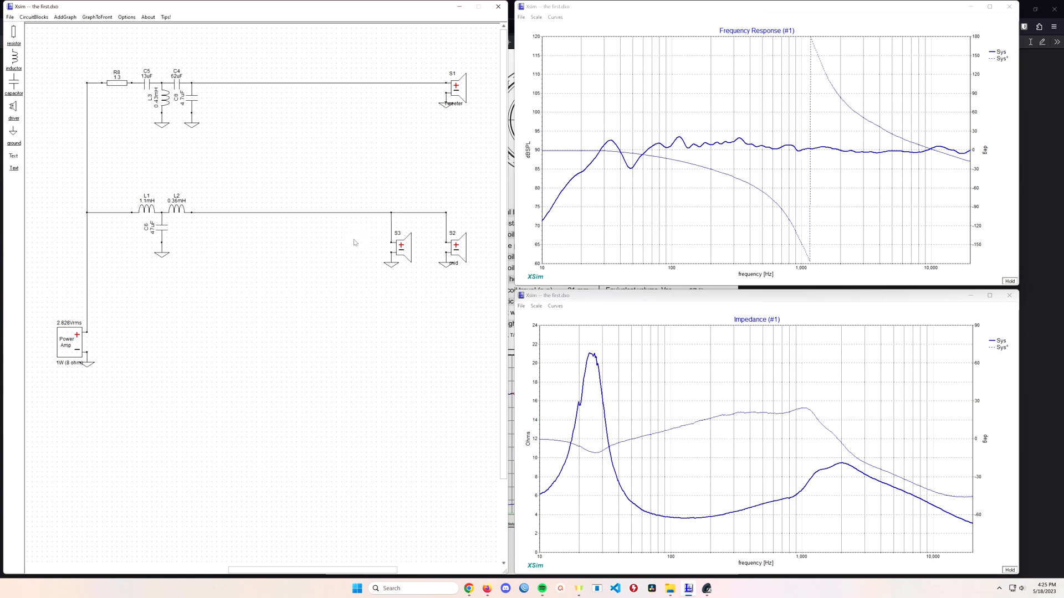
mouse_move(851, 148)
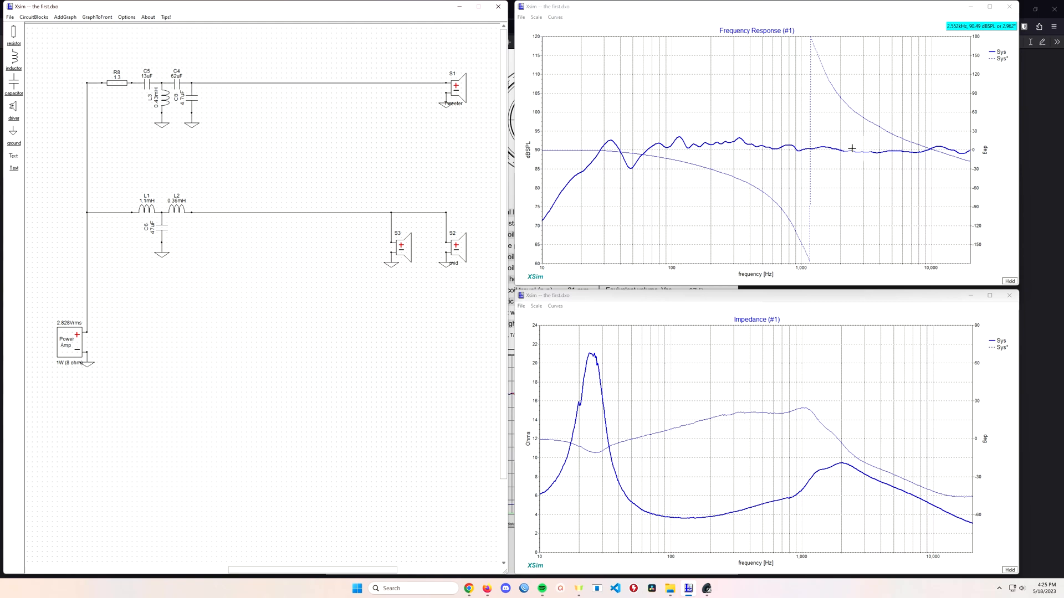
mouse_move(136, 100)
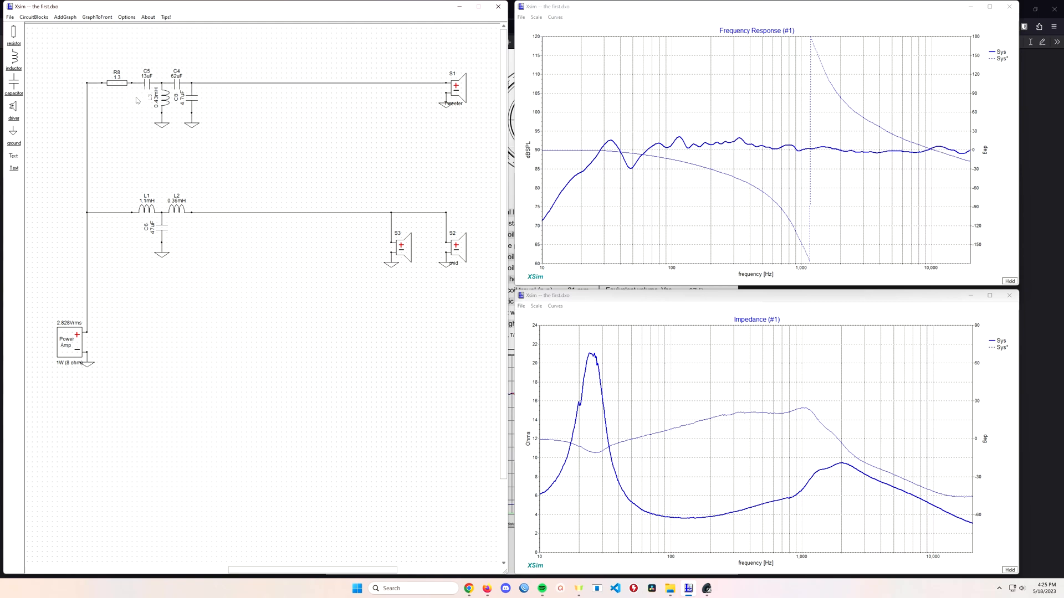
mouse_move(117, 83)
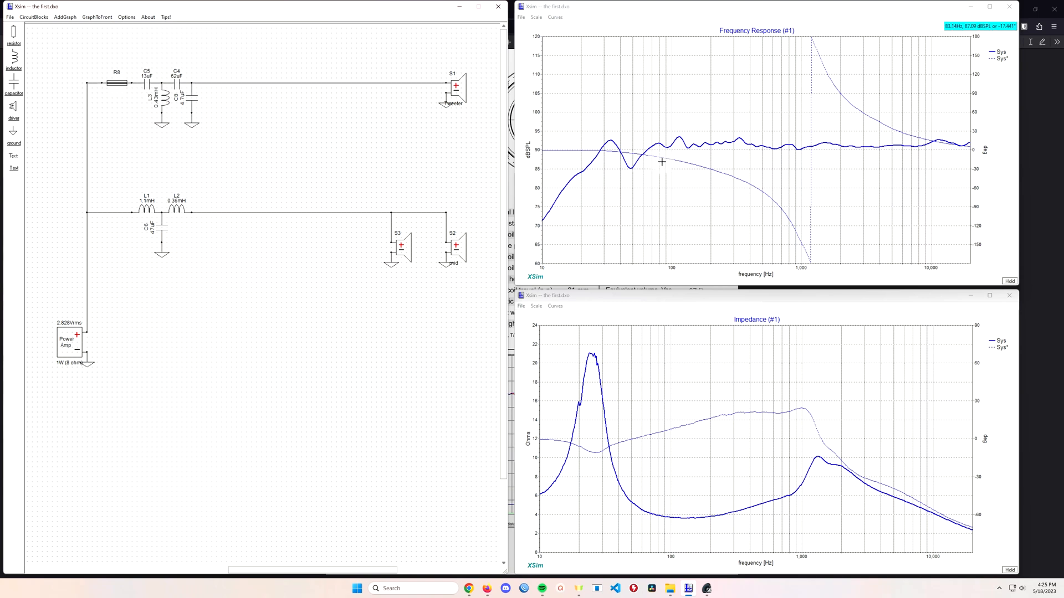
mouse_move(646, 145)
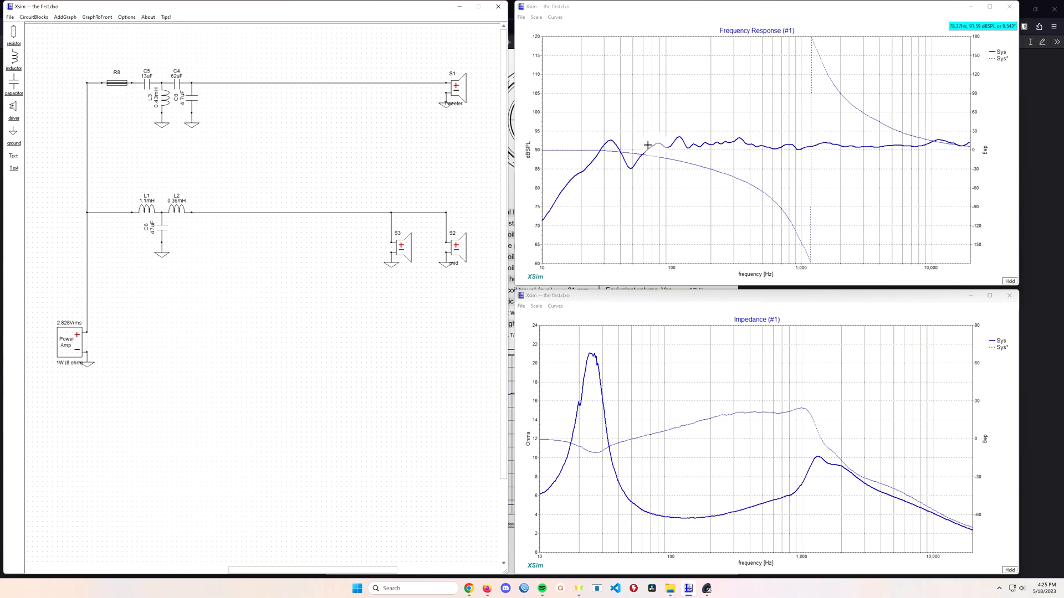
mouse_move(807, 157)
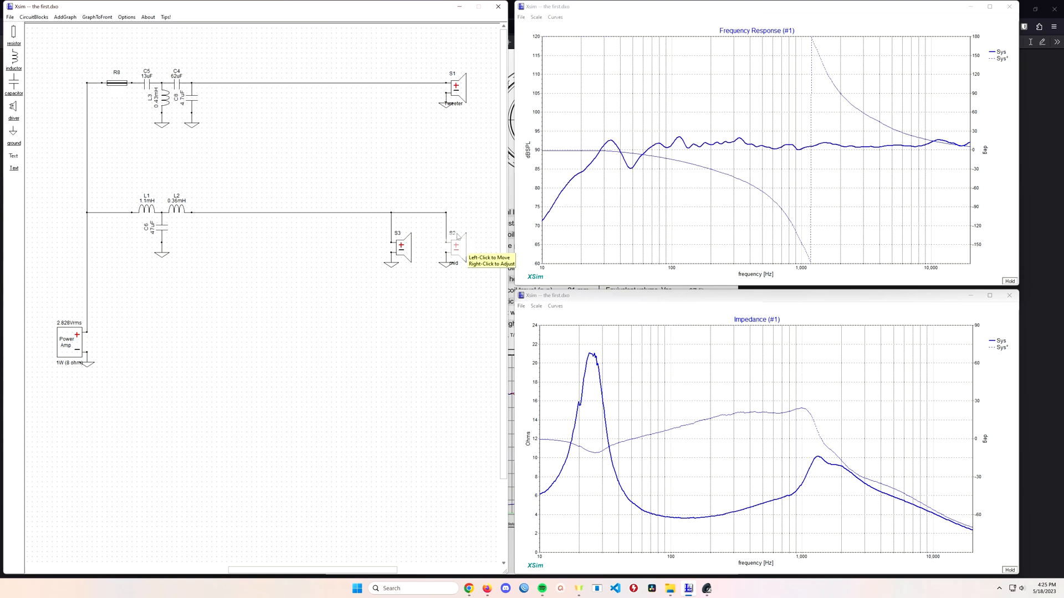
mouse_move(455, 87)
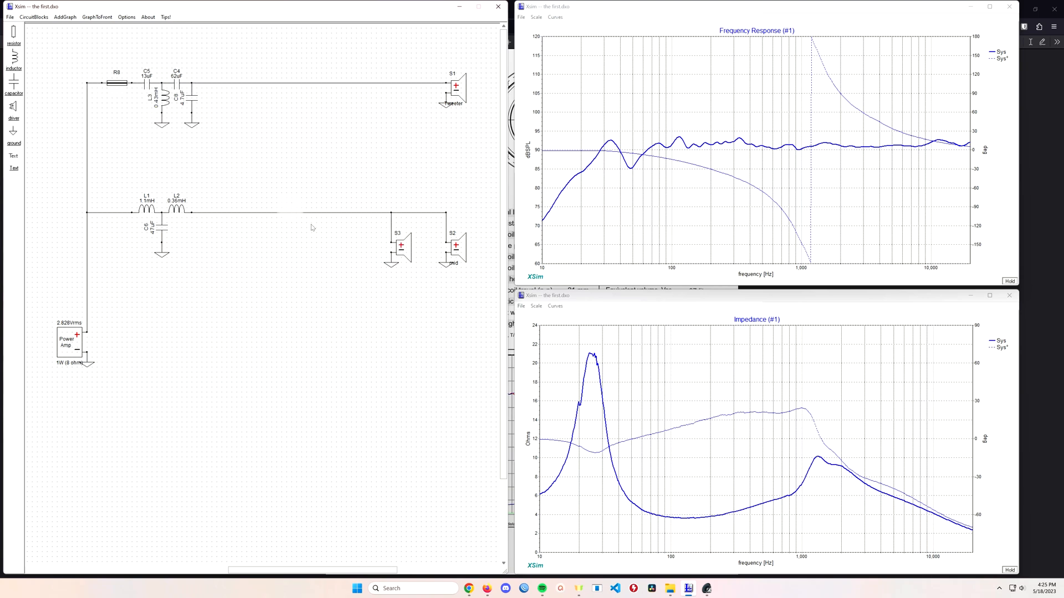
mouse_move(344, 356)
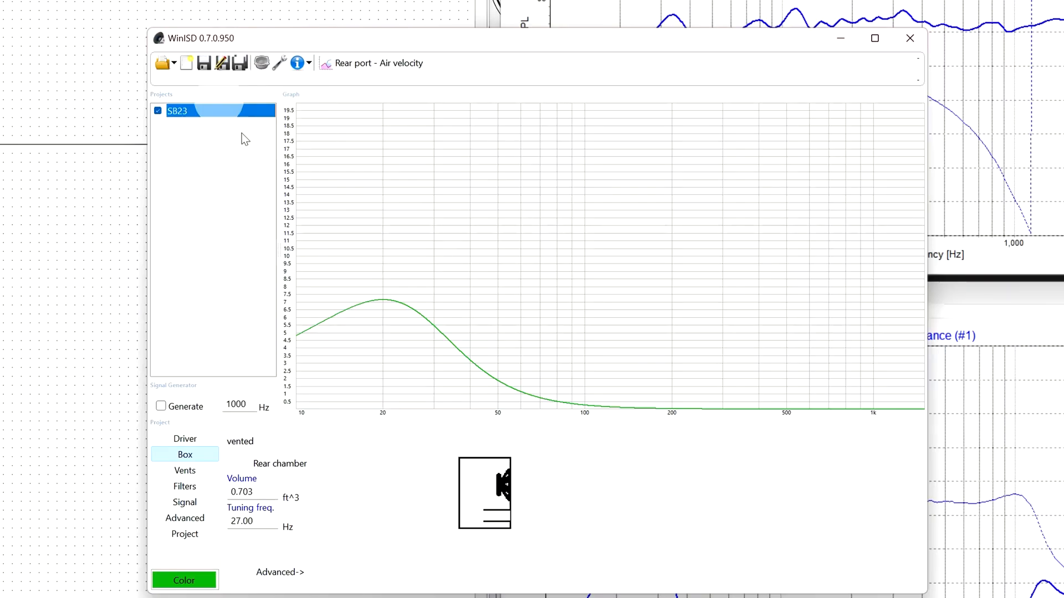
Step: Switch the WinISD graph from rear port air velocity to transfer function magnitude
click(373, 63)
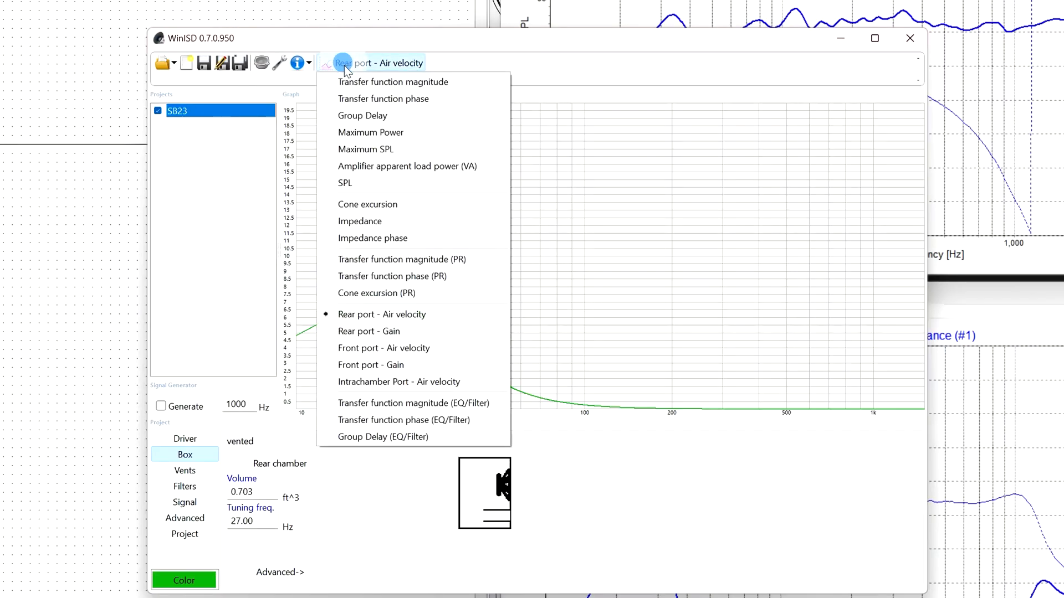
mouse_move(393, 81)
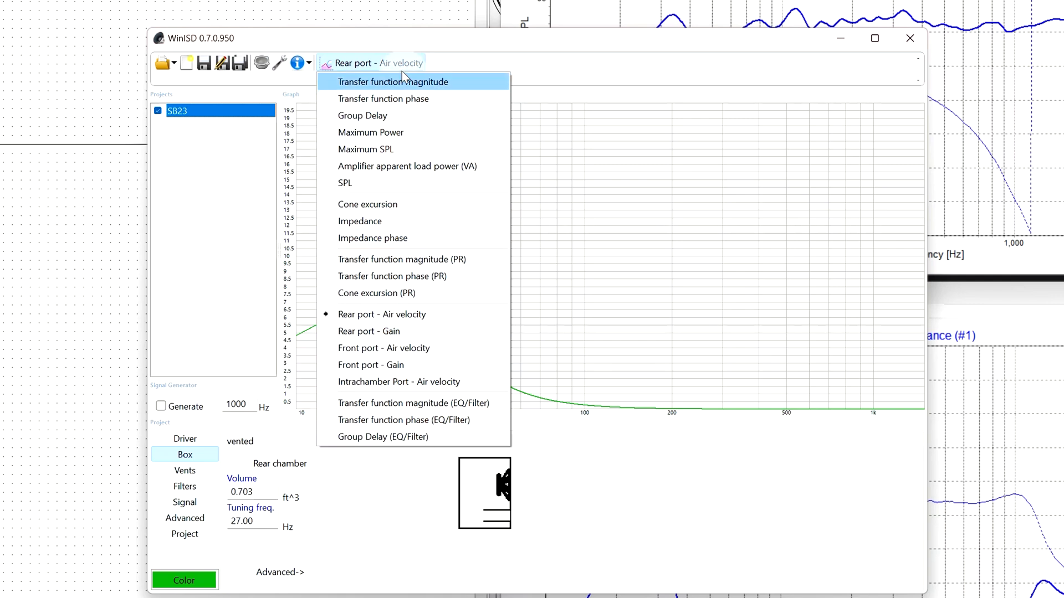
mouse_move(405, 84)
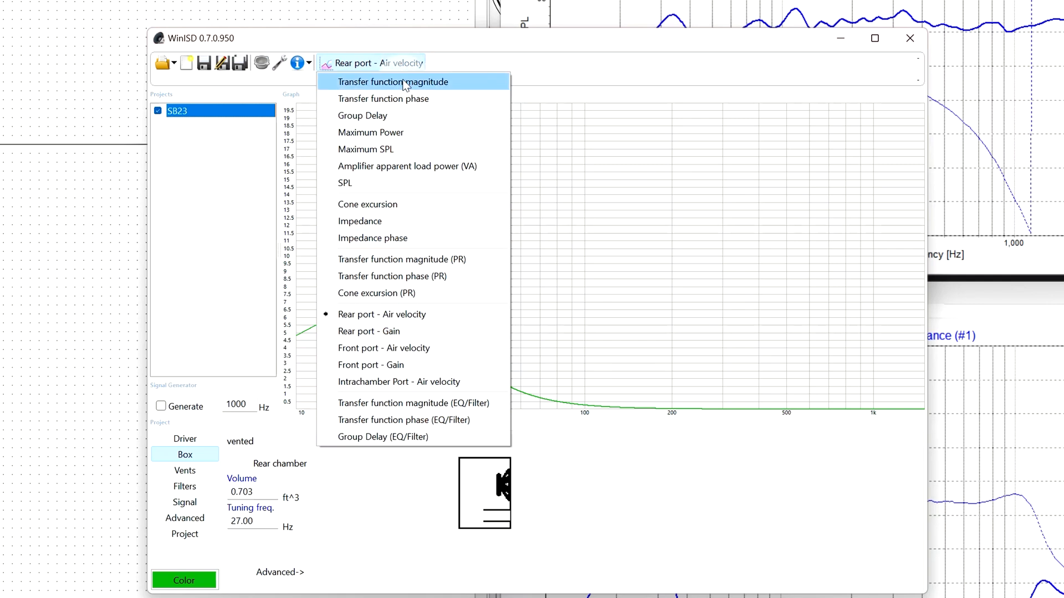
click(393, 82)
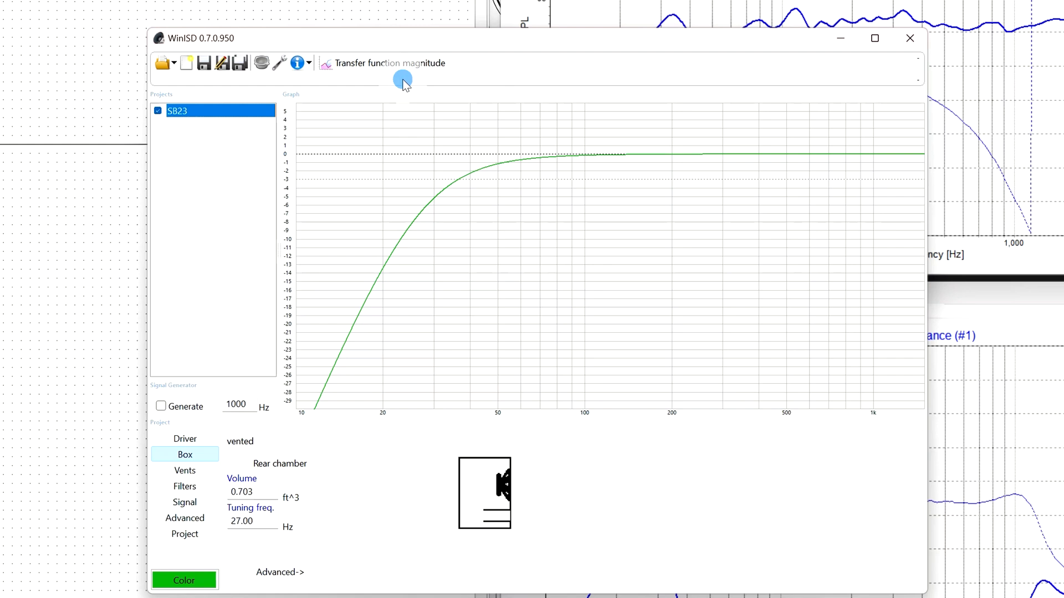
mouse_move(412, 322)
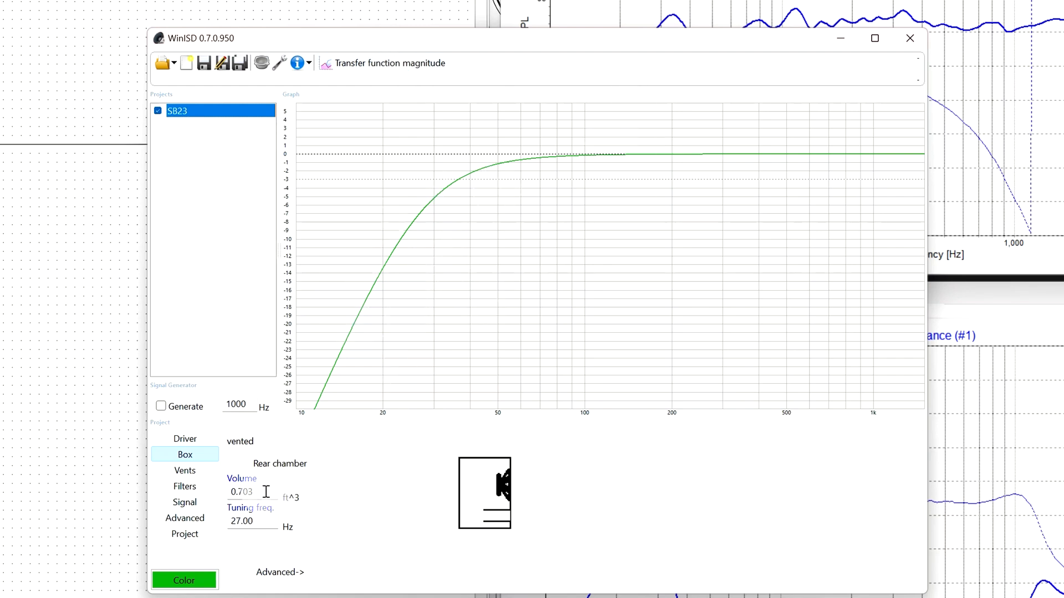
mouse_move(455, 203)
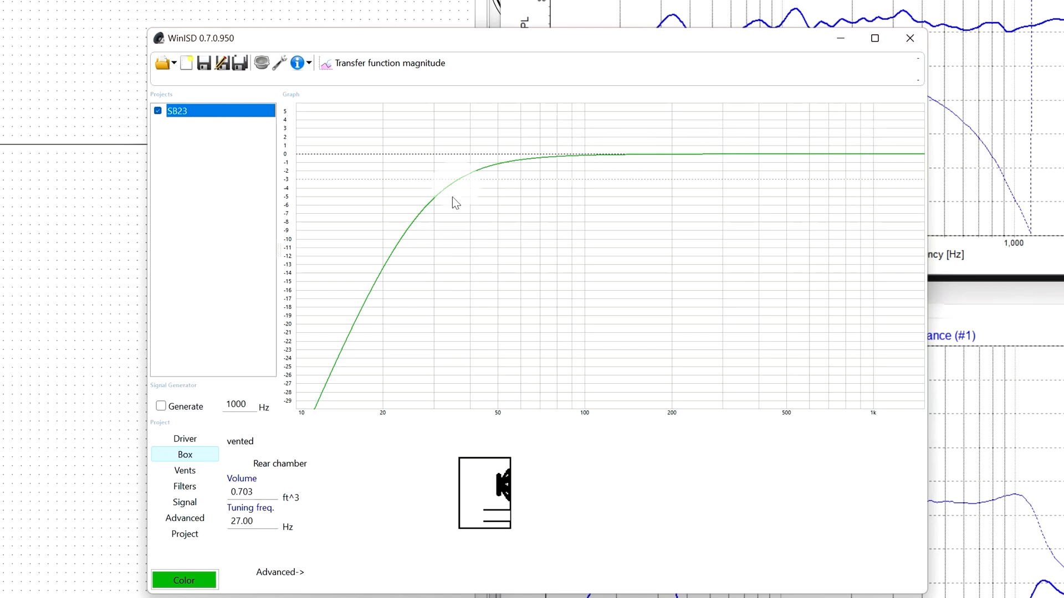
mouse_move(505, 171)
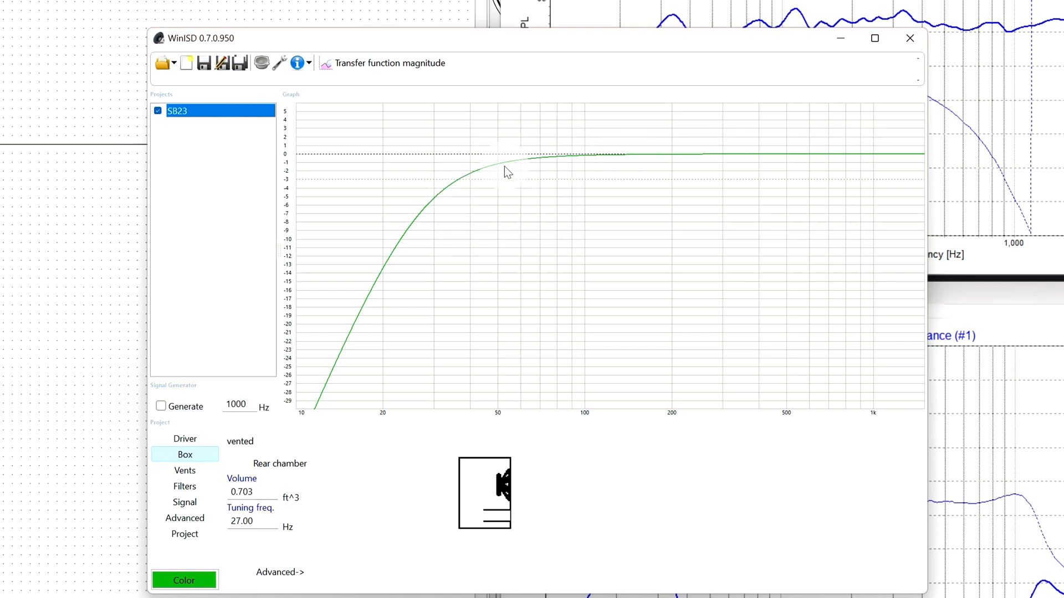